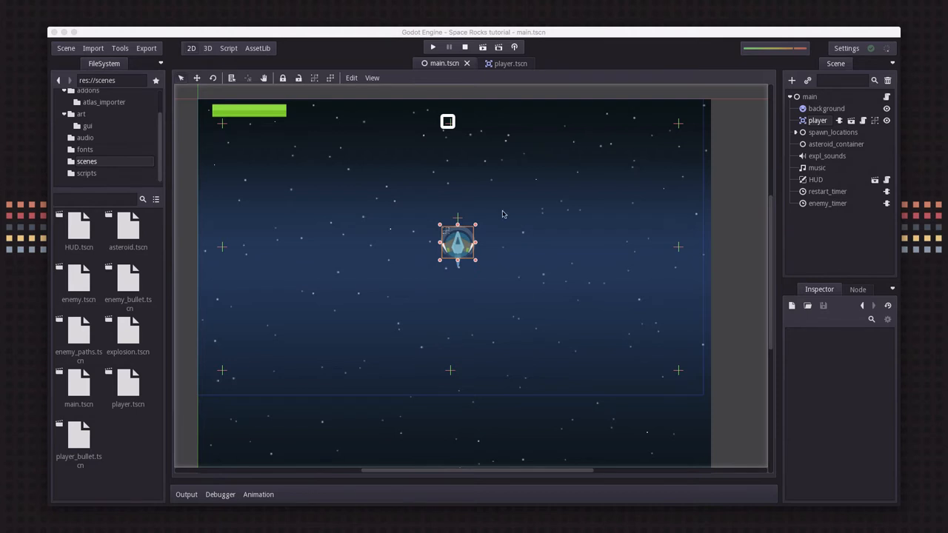
{"action": "mouse_move", "coordinate": [542, 304]}
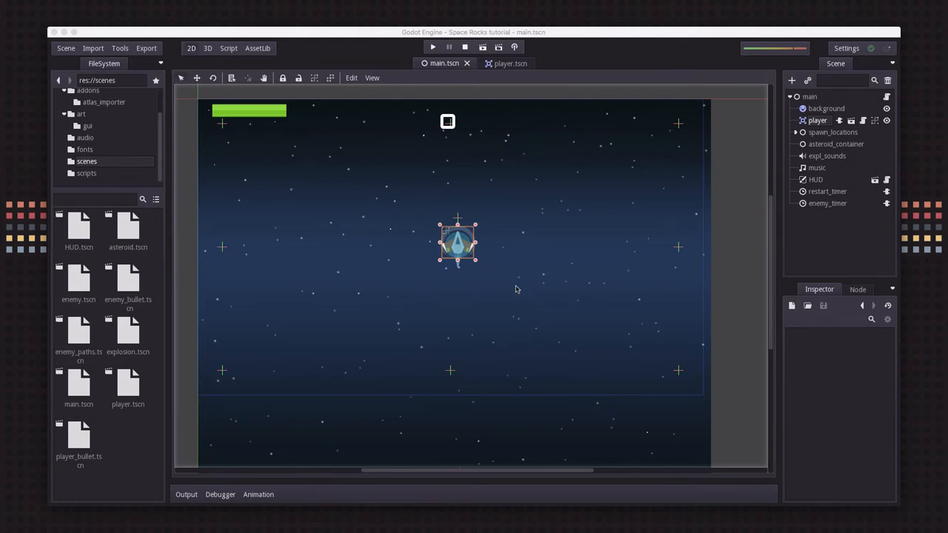
{"action": "mouse_move", "coordinate": [529, 273]}
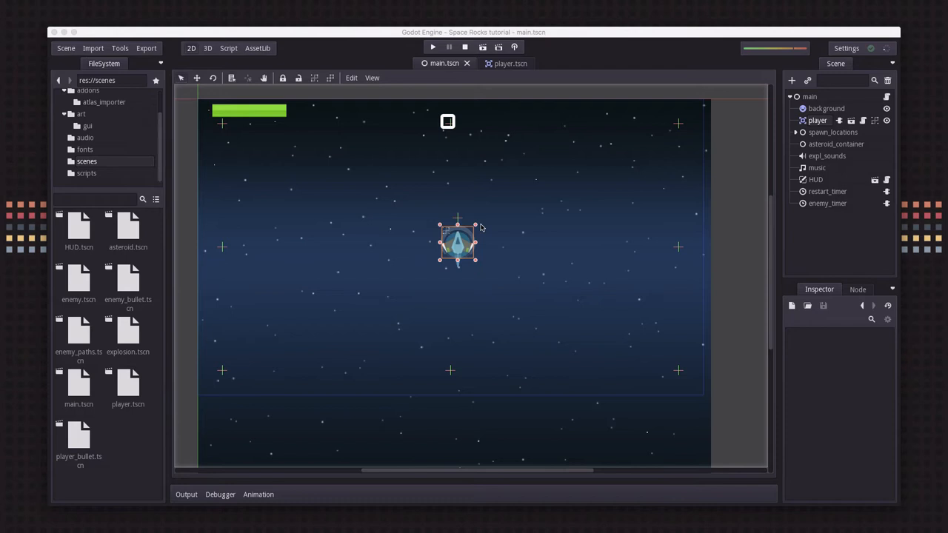
{"action": "mouse_move", "coordinate": [529, 256]}
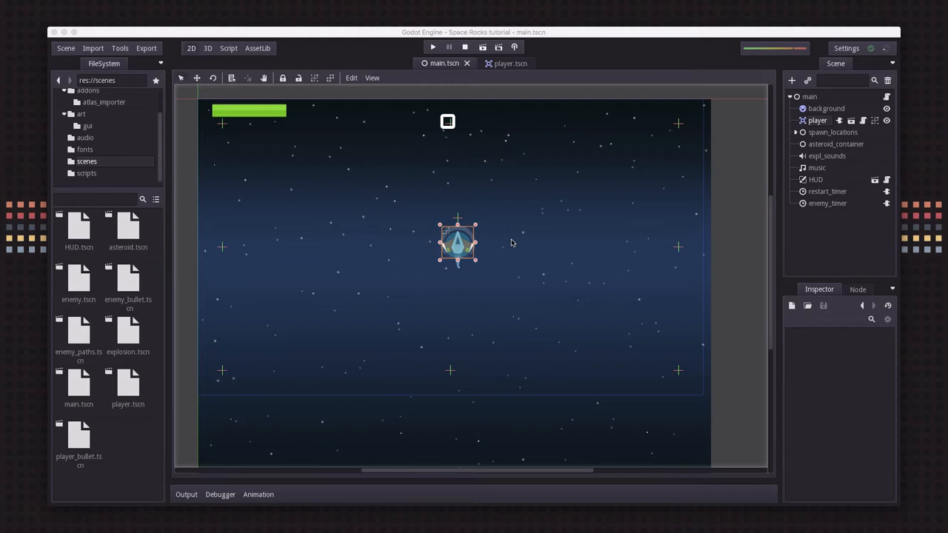
{"action": "mouse_move", "coordinate": [521, 245]}
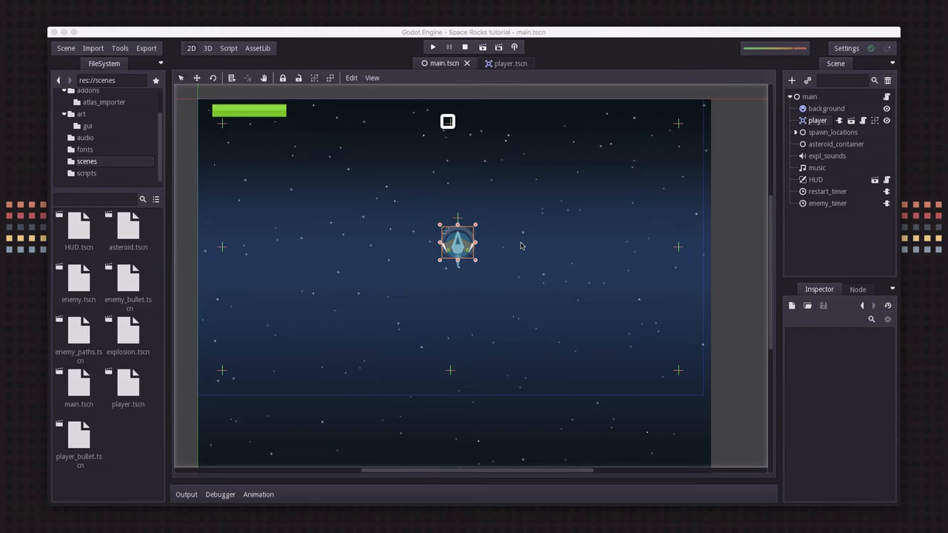
Switch to the Script workspace and scroll through enemy.gd's processing, damage and shooting functions.
{"action": "left_click", "coordinate": [228, 48]}
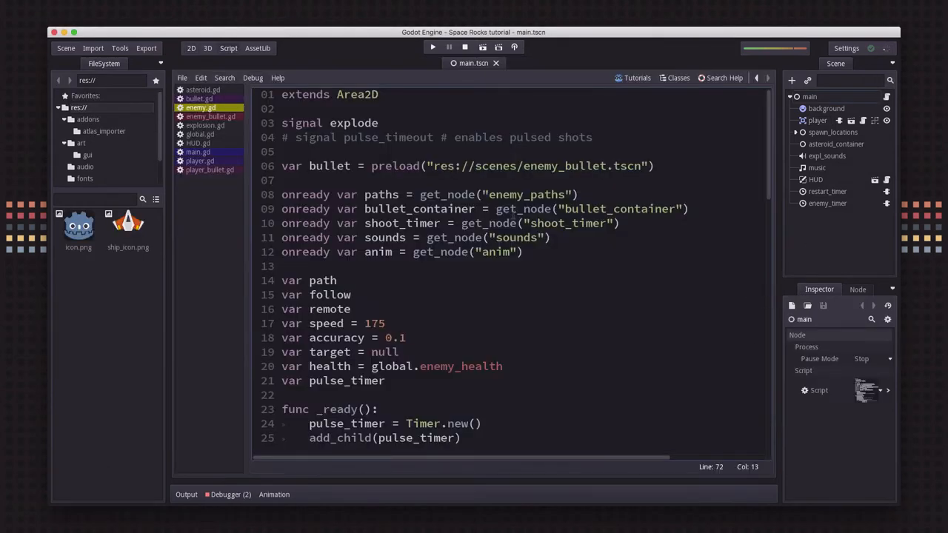
{"action": "scroll", "scroll_direction": "down", "scroll_amount": 3}
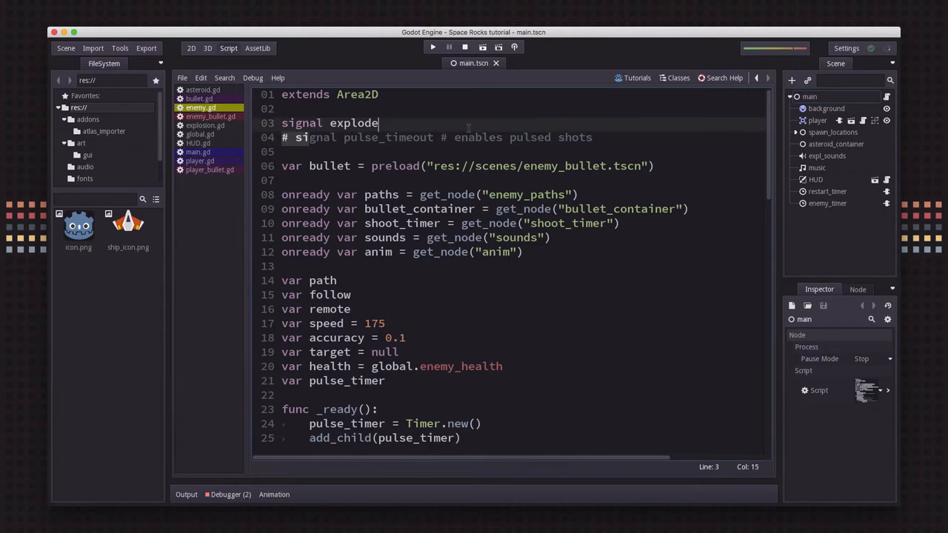
{"action": "scroll", "scroll_direction": "down", "scroll_amount": 3}
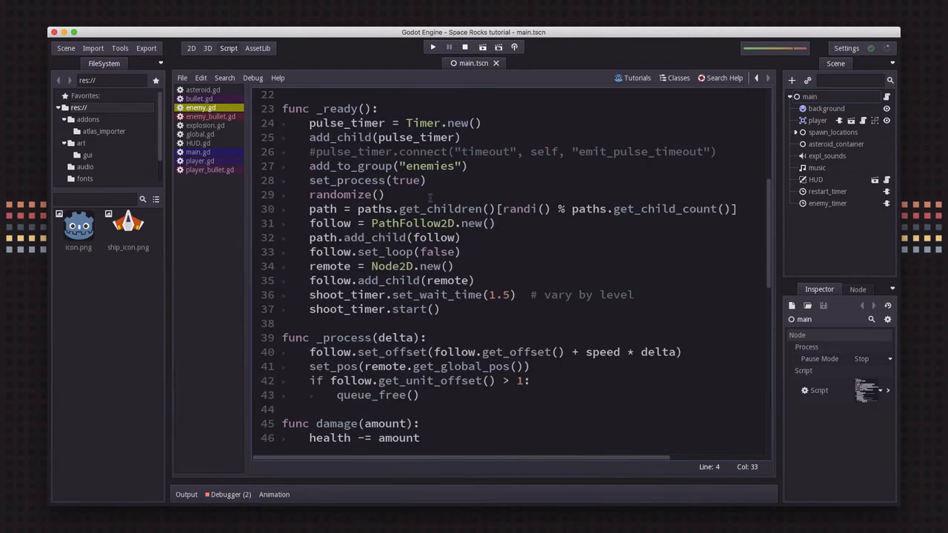
{"action": "scroll", "scroll_direction": "down", "scroll_amount": 3}
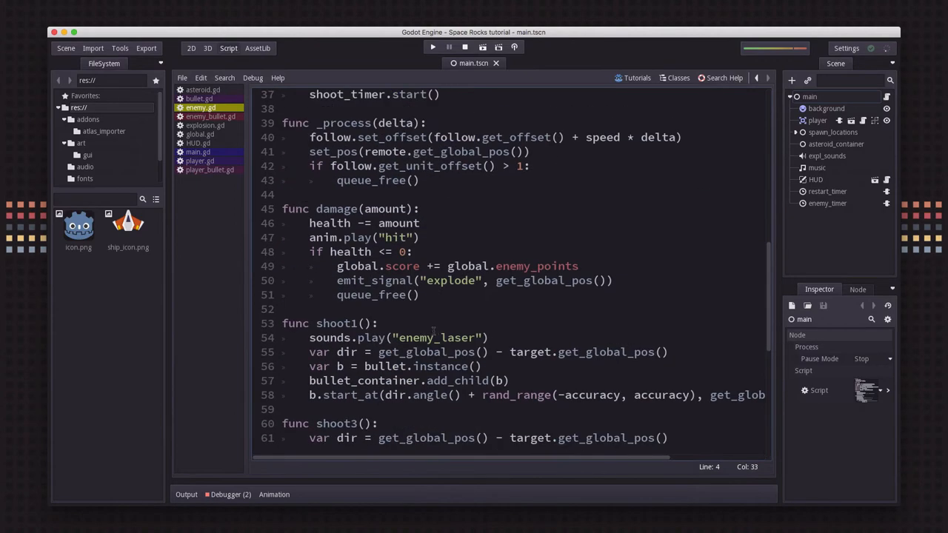
{"action": "scroll", "scroll_direction": "down", "scroll_amount": 3}
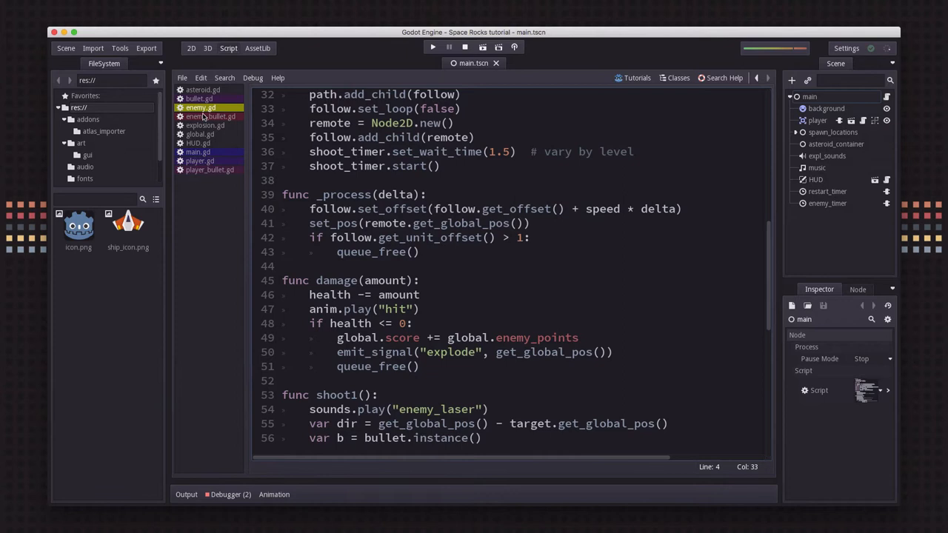
{"action": "mouse_move", "coordinate": [230, 143]}
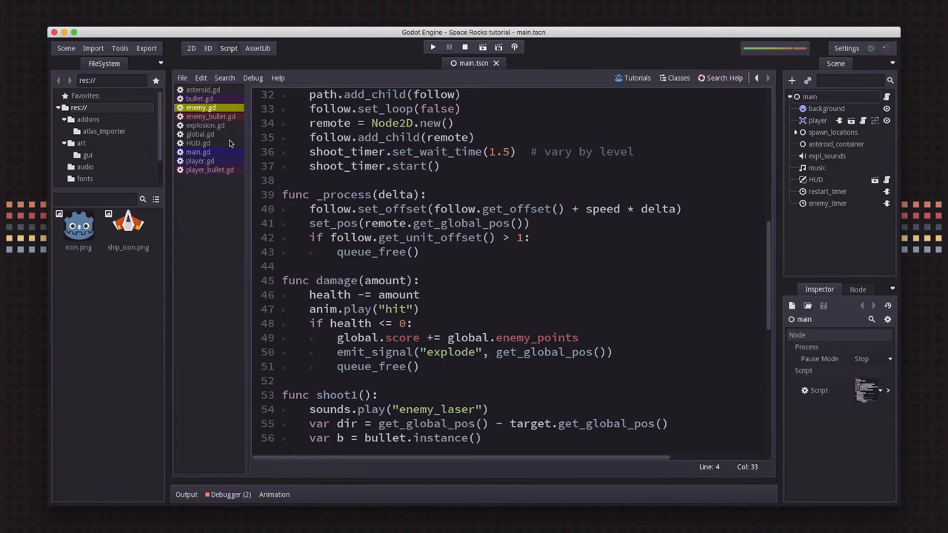
View bullet.gd and player_bullet.gd, then open global.gd's player upgrade settings.
{"action": "left_click", "coordinate": [198, 99]}
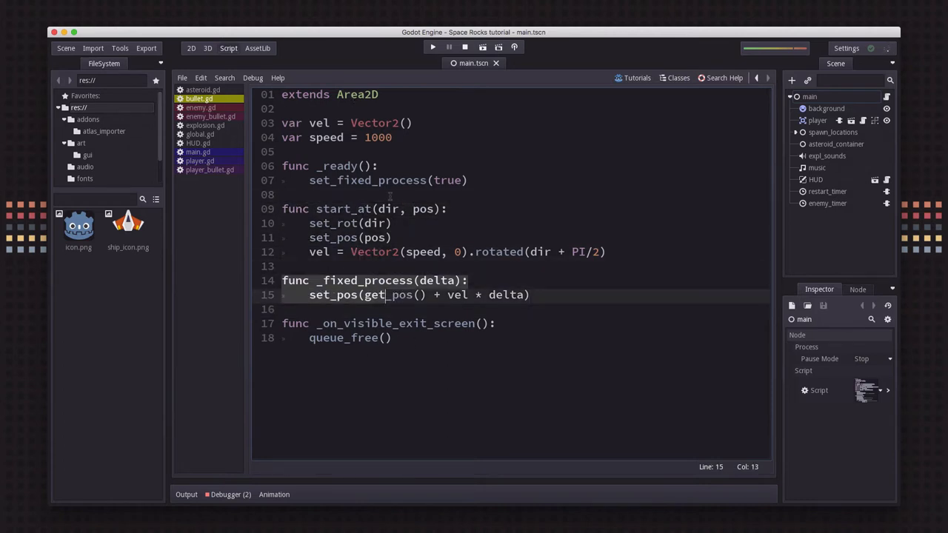
{"action": "left_click", "coordinate": [209, 170]}
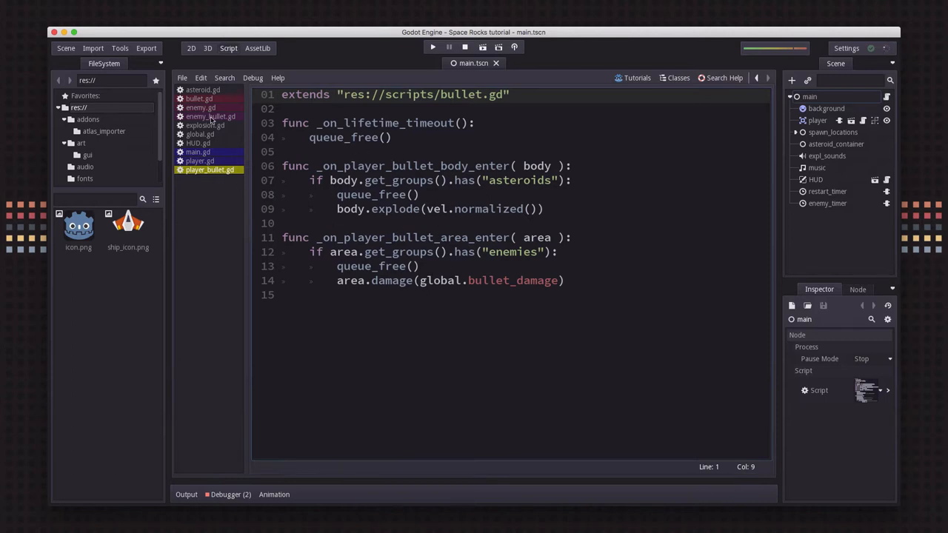
{"action": "left_click", "coordinate": [209, 116]}
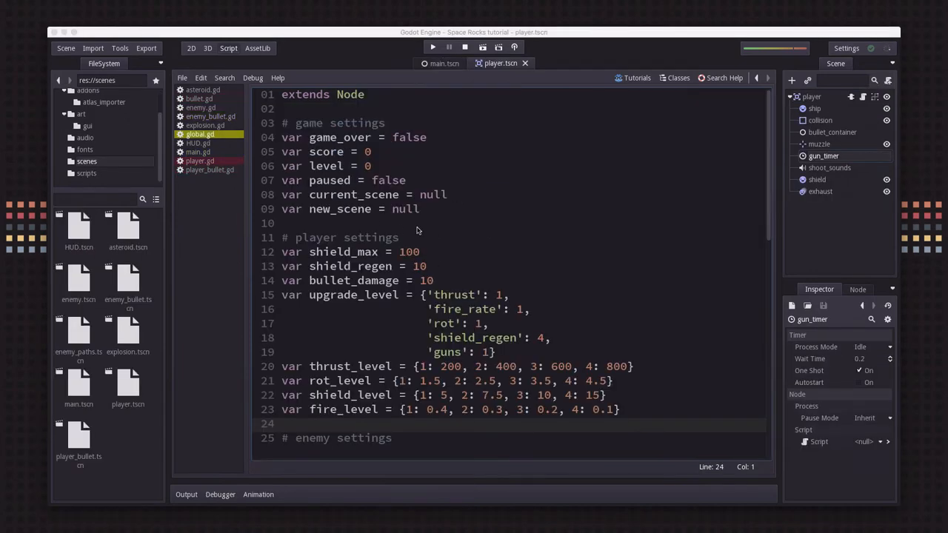
{"action": "mouse_move", "coordinate": [469, 265]}
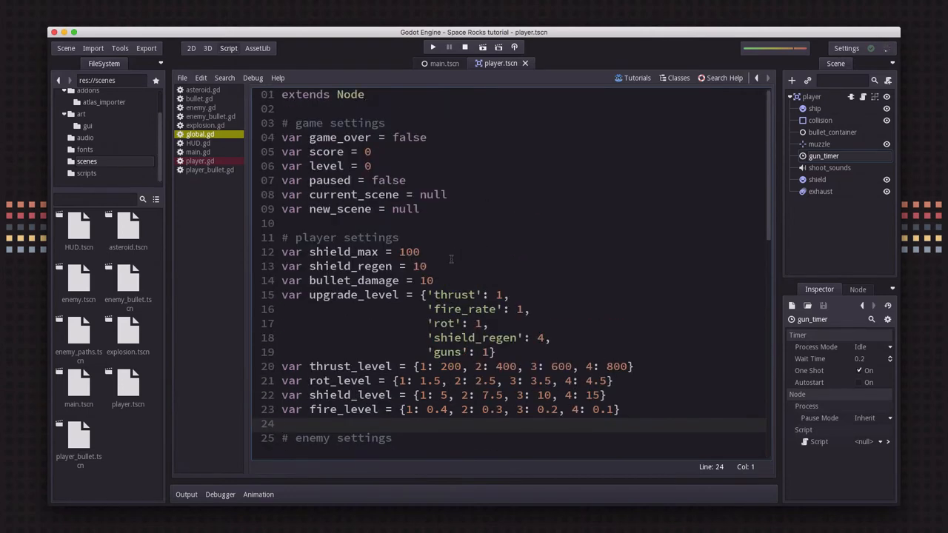
Edit global.gd's thrust, rotation, shield and fire level tables, then open player.gd.
{"action": "scroll", "scroll_direction": "down", "scroll_amount": 3}
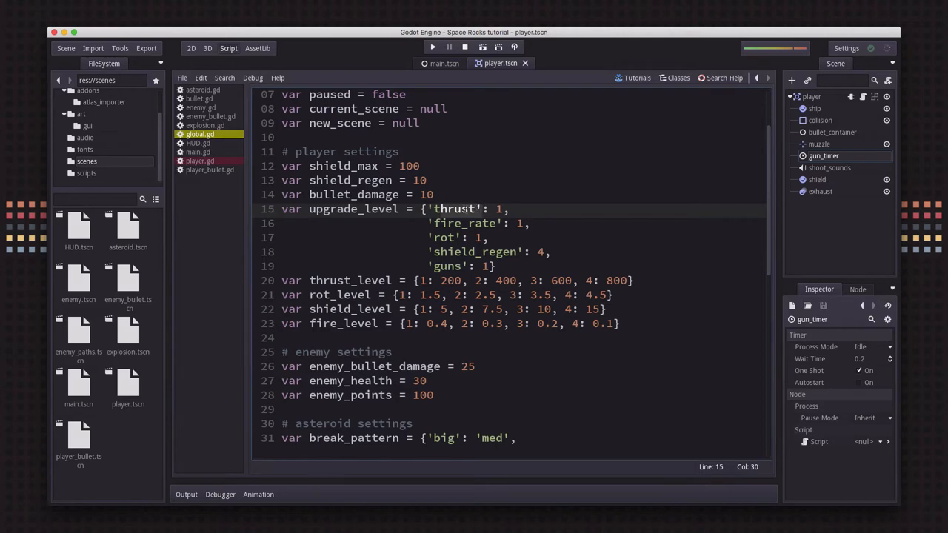
{"action": "left_click", "coordinate": [454, 223]}
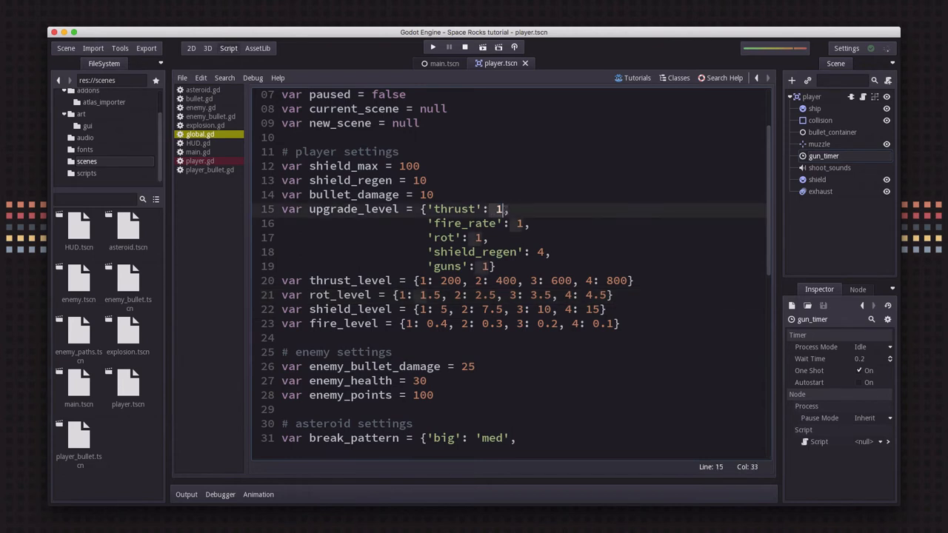
{"action": "left_click", "coordinate": [546, 252]}
{"action": "type", "text": "1"}
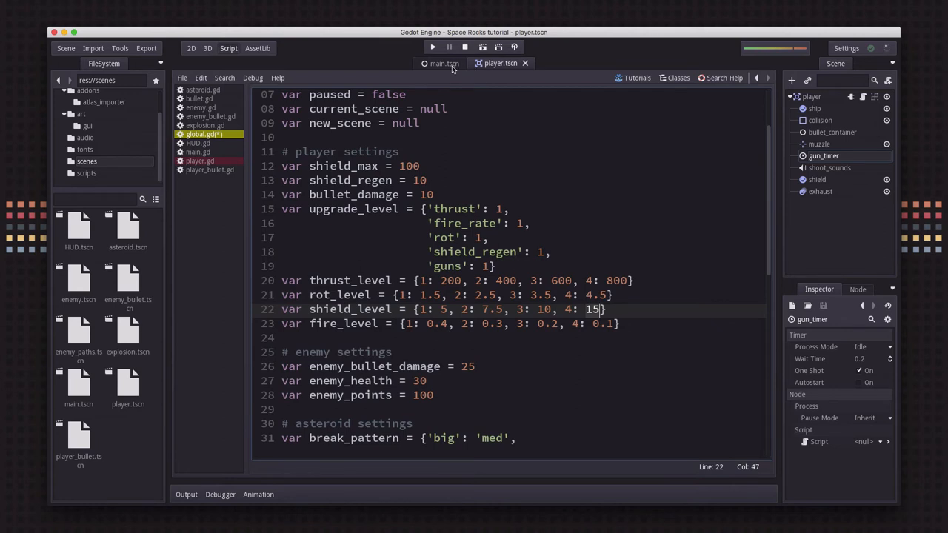
{"action": "left_click", "coordinate": [200, 161]}
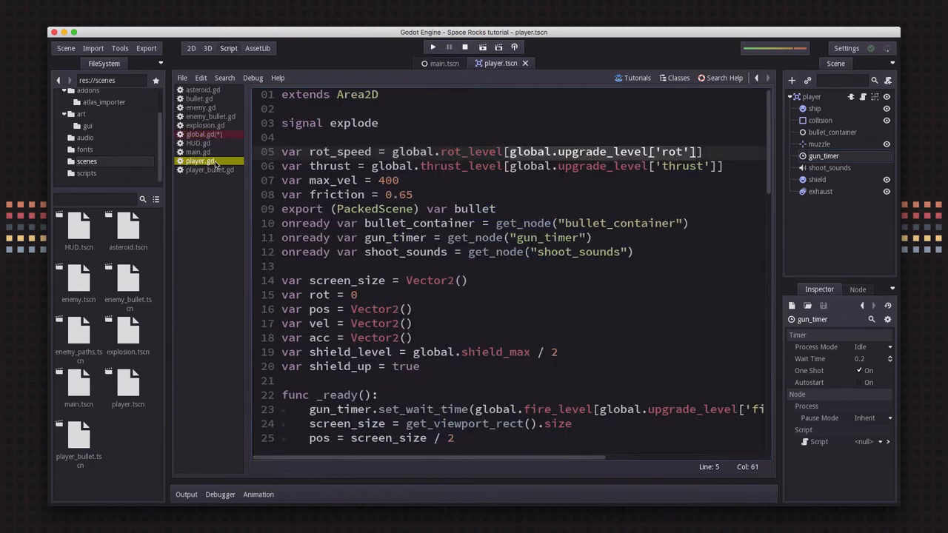
Scroll player.gd checking global.*_level lookups, run a test, and return to global.gd.
{"action": "left_click", "coordinate": [394, 152]}
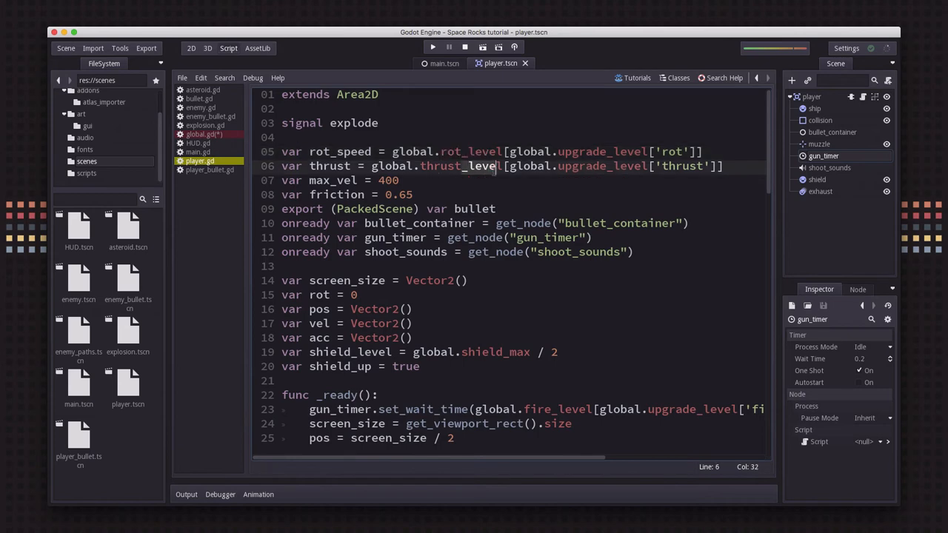
{"action": "mouse_move", "coordinate": [493, 269]}
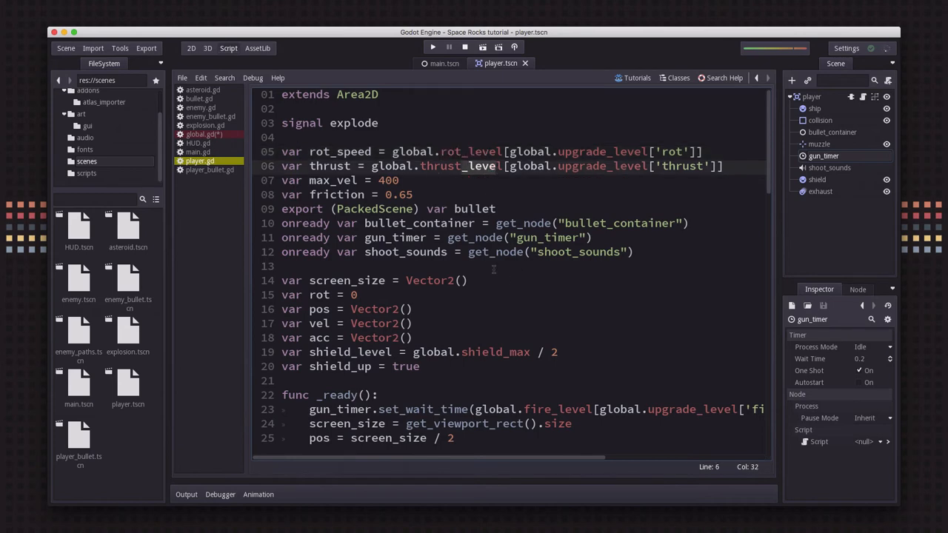
{"action": "scroll", "scroll_direction": "down", "scroll_amount": 3}
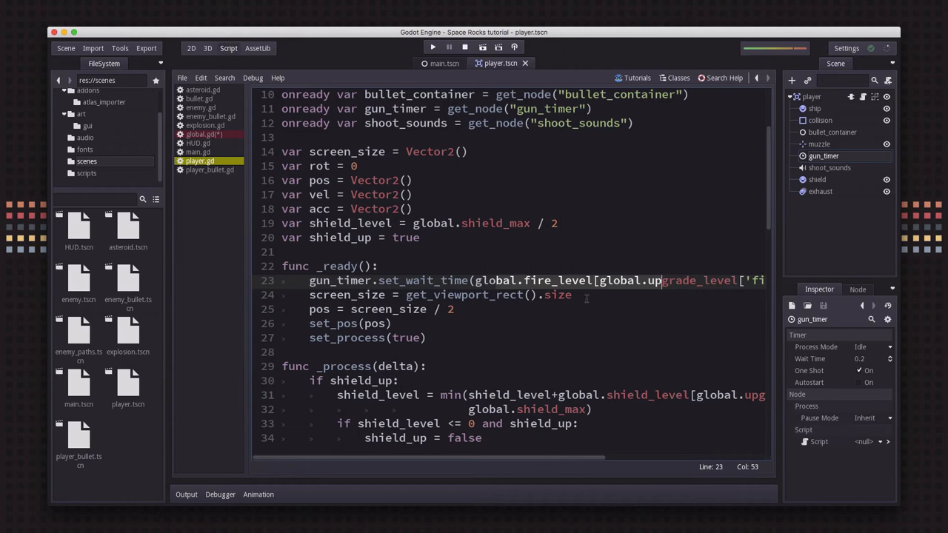
{"action": "scroll", "scroll_direction": "down", "scroll_amount": 3}
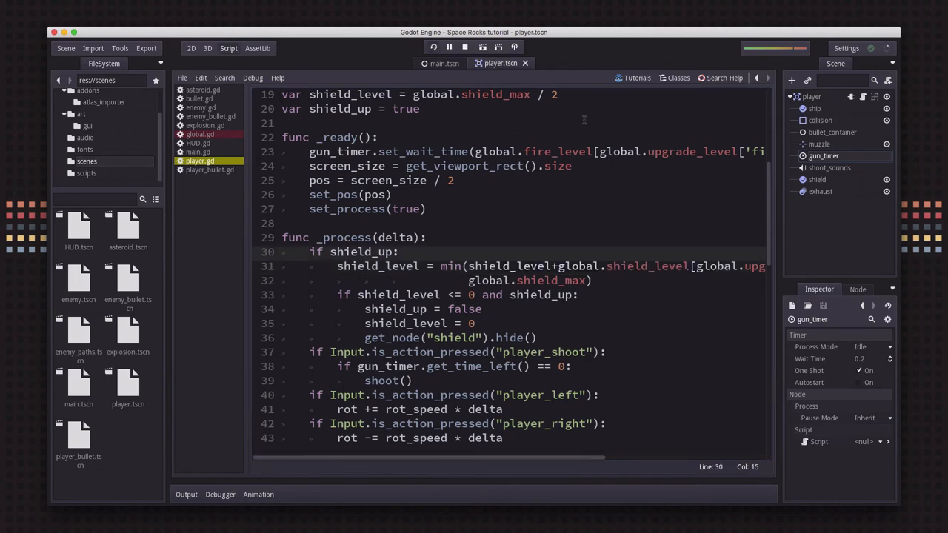
{"action": "left_click", "coordinate": [434, 46]}
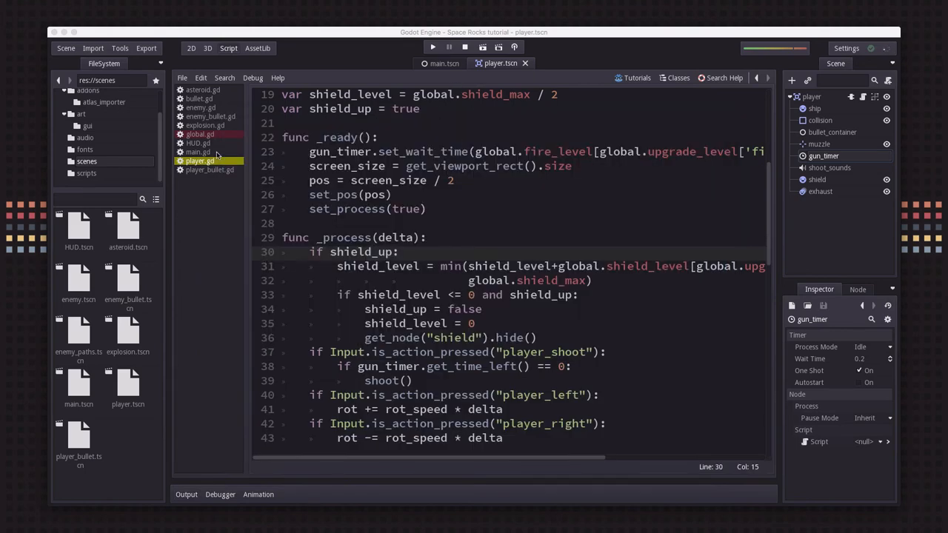
{"action": "left_click", "coordinate": [200, 134]}
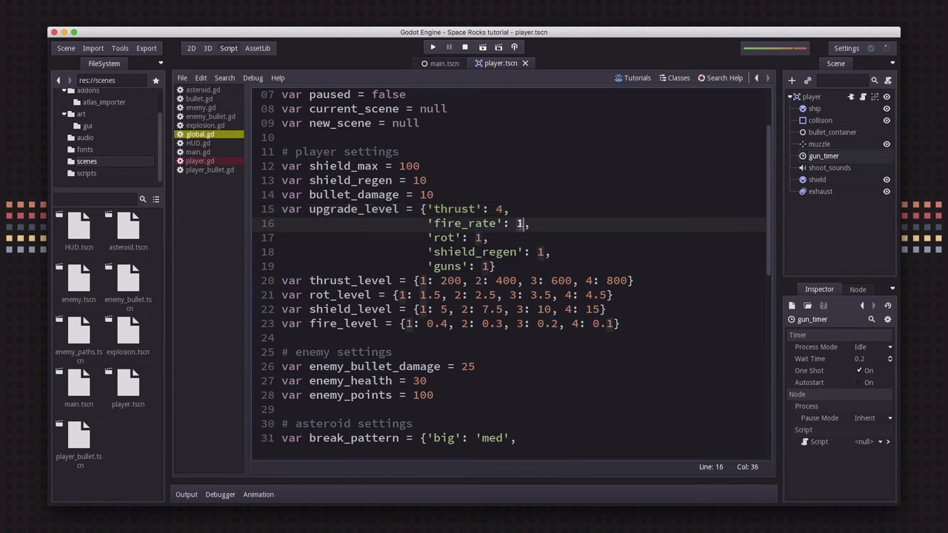
Set the thrust, fire_rate, rot and shield_regen upgrade levels to 4 and run the game.
{"action": "type", "text": "4"}
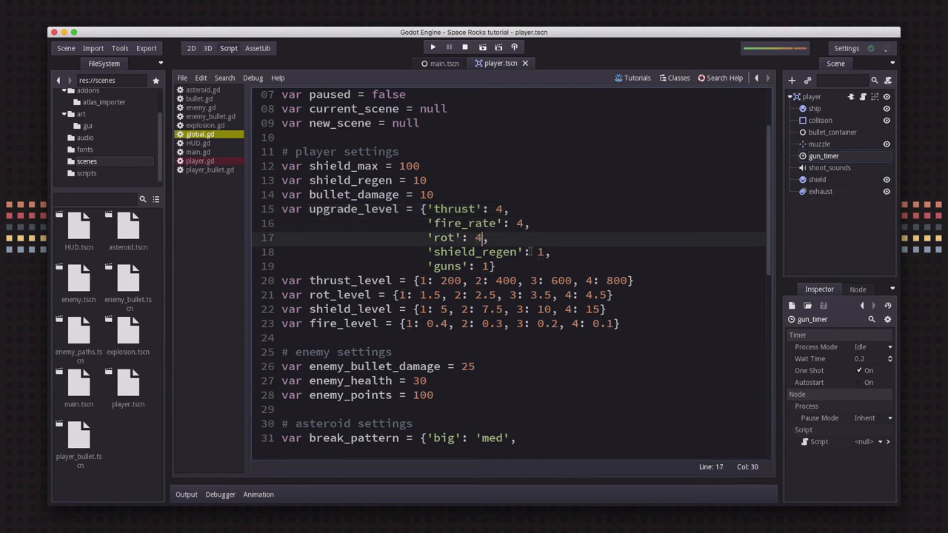
{"action": "type", "text": "4"}
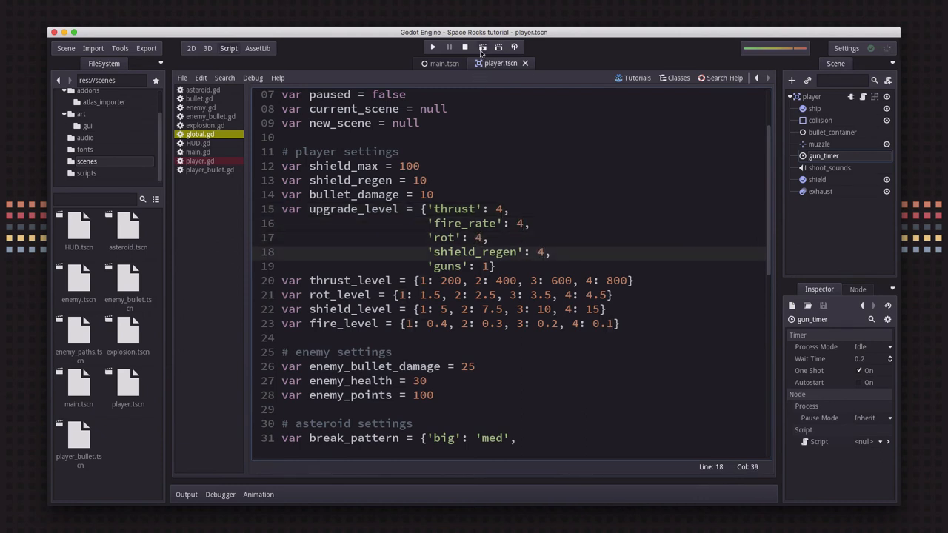
{"action": "left_click", "coordinate": [432, 48]}
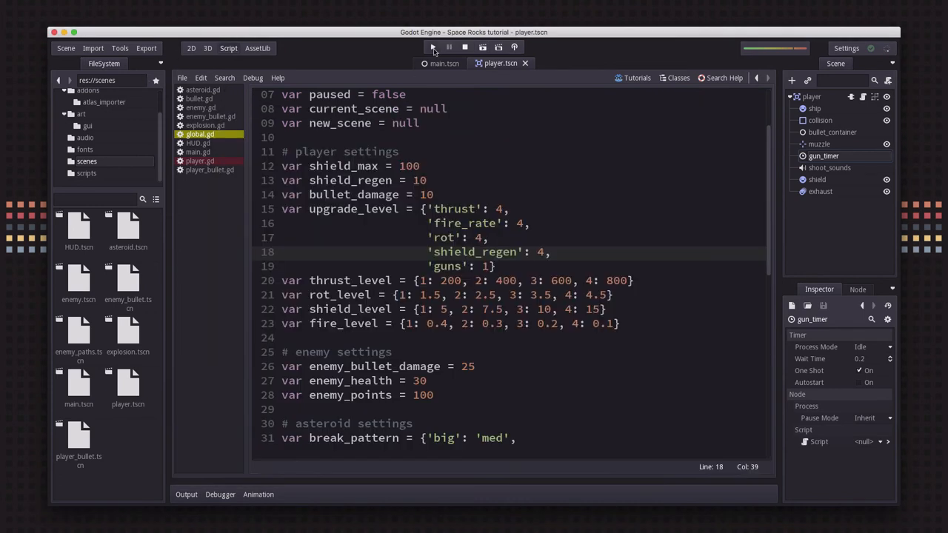
{"action": "left_click", "coordinate": [431, 47]}
{"action": "type", "text": "var"}
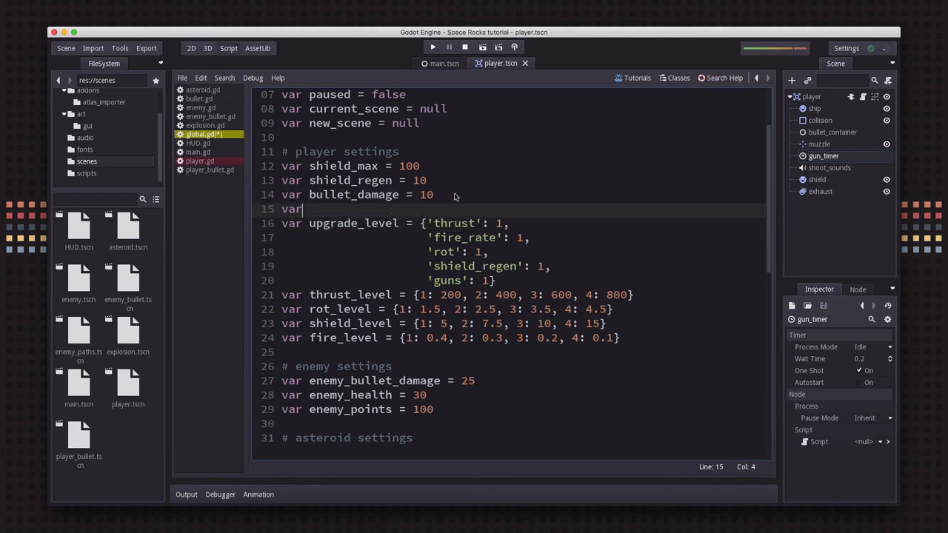
Type 'var cash = 0' under bullet_damage in global.gd's player settings.
{"action": "type", "text": "cash = 0"}
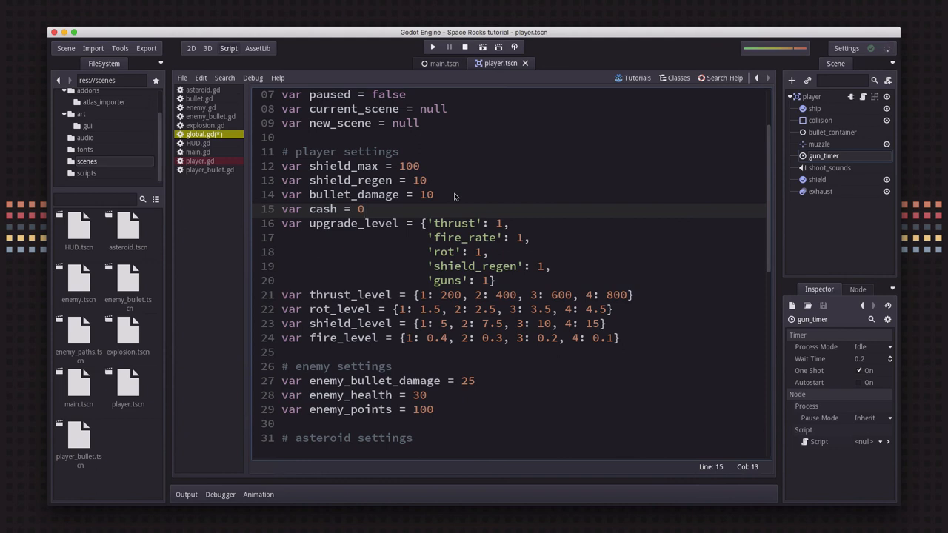
{"action": "left_click", "coordinate": [369, 208]}
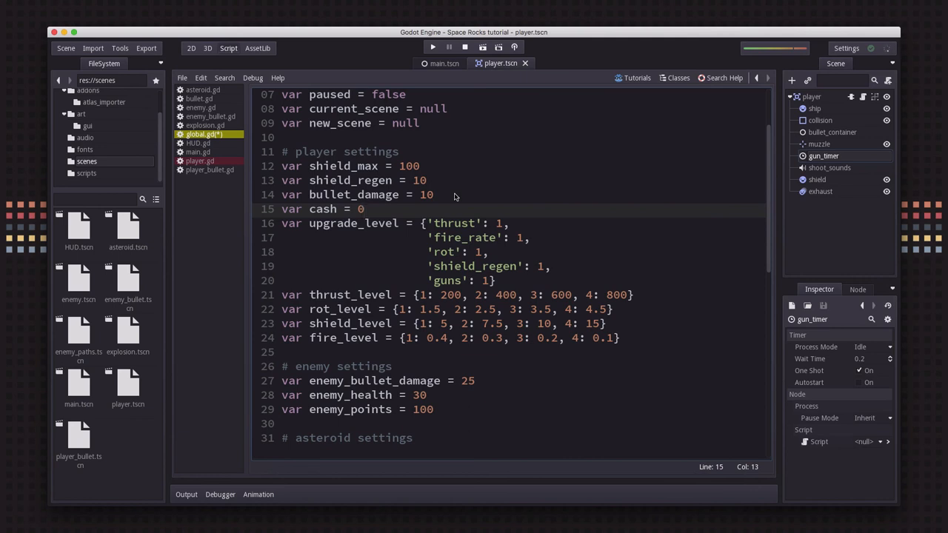
{"action": "left_click", "coordinate": [361, 209]}
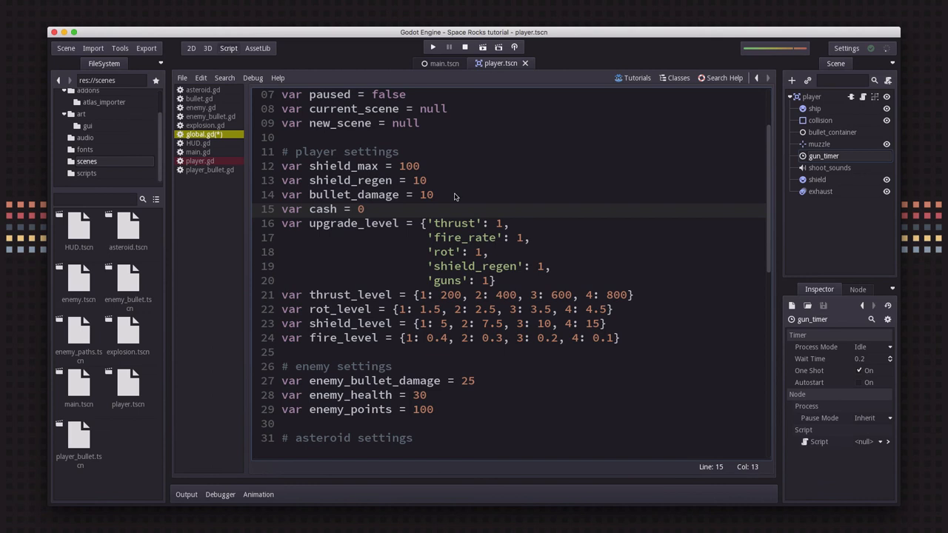
{"action": "left_click", "coordinate": [369, 208]}
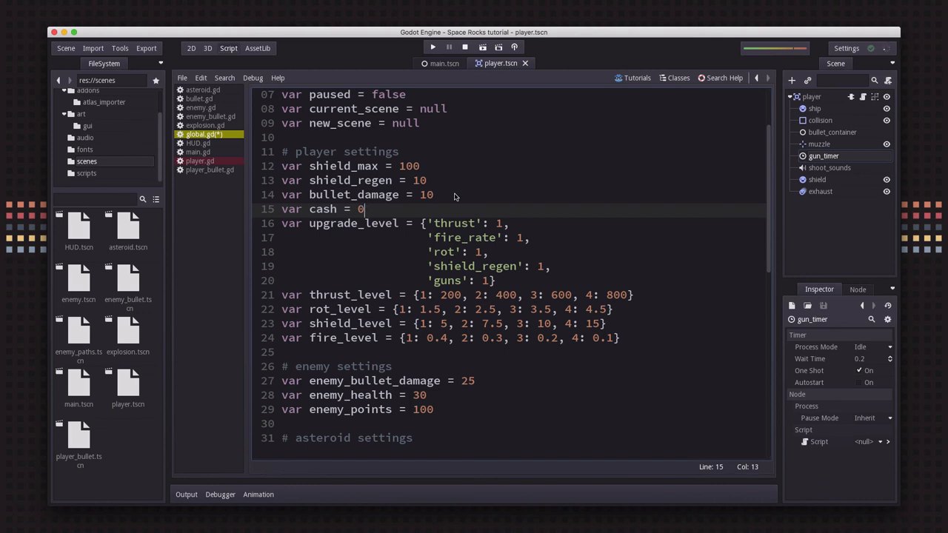